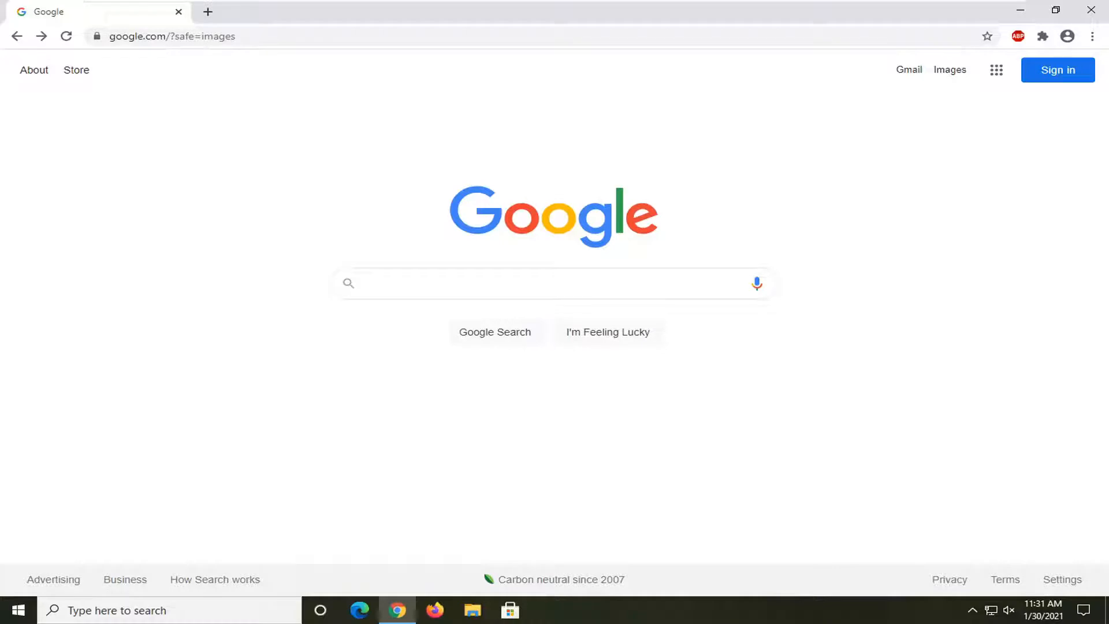
pyautogui.moveTo(617, 285)
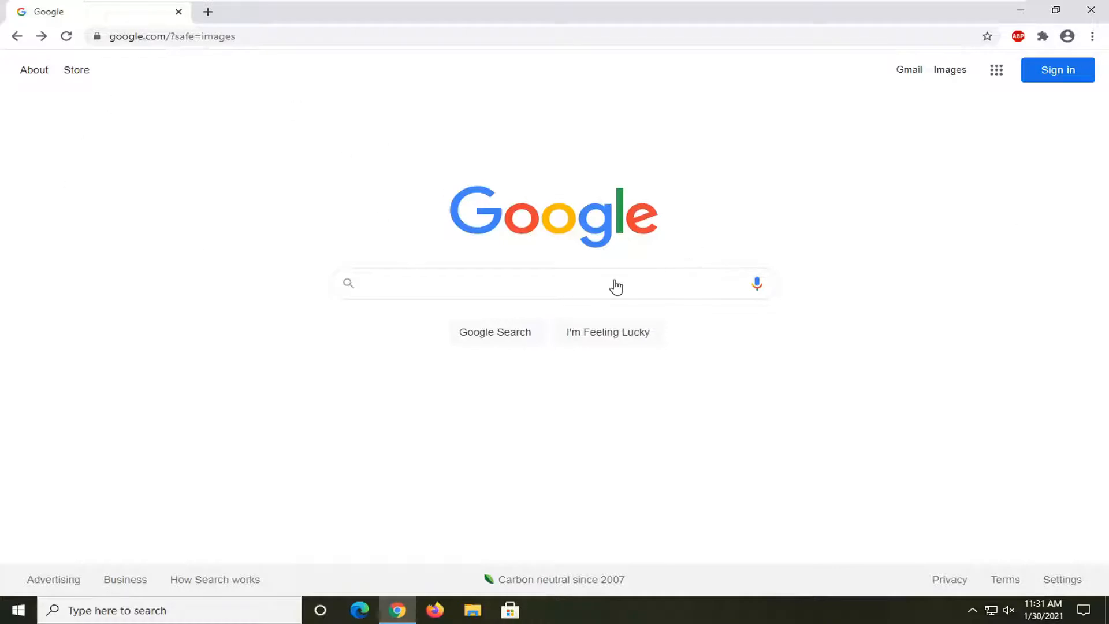
pyautogui.moveTo(945, 522)
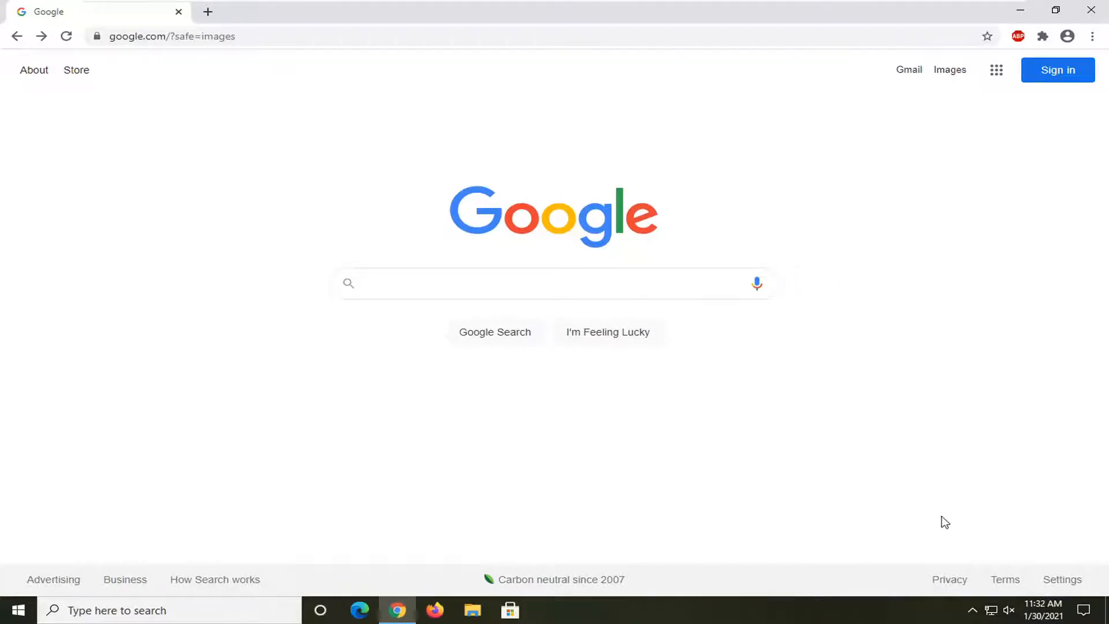
pyautogui.moveTo(1046, 611)
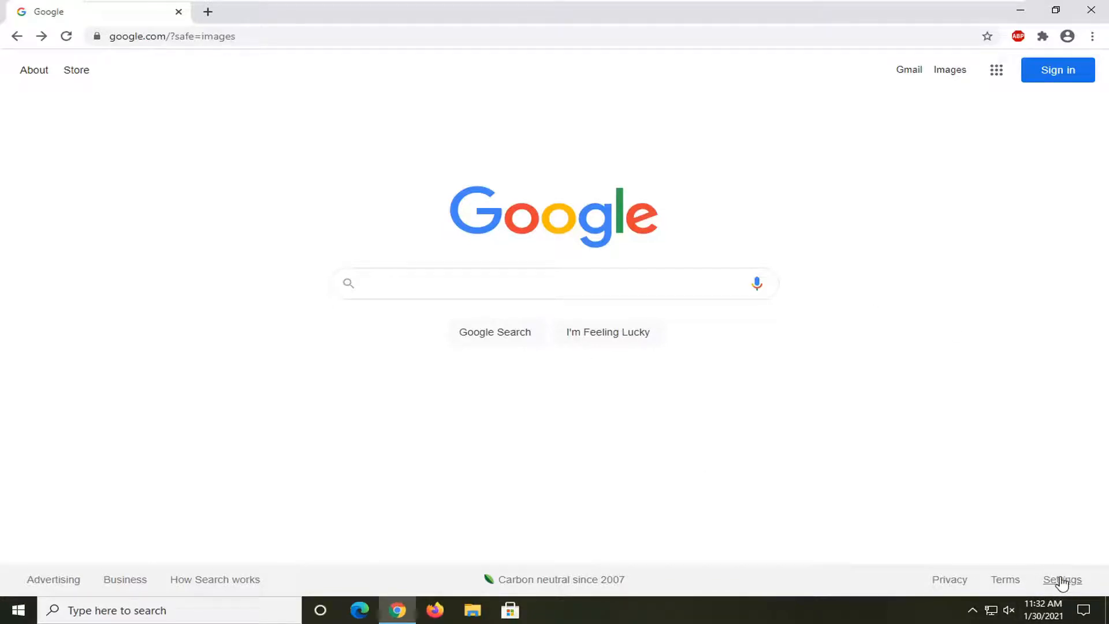
# - Go to Google's Search settings page from the footer Settings menu
pyautogui.click(1062, 580)
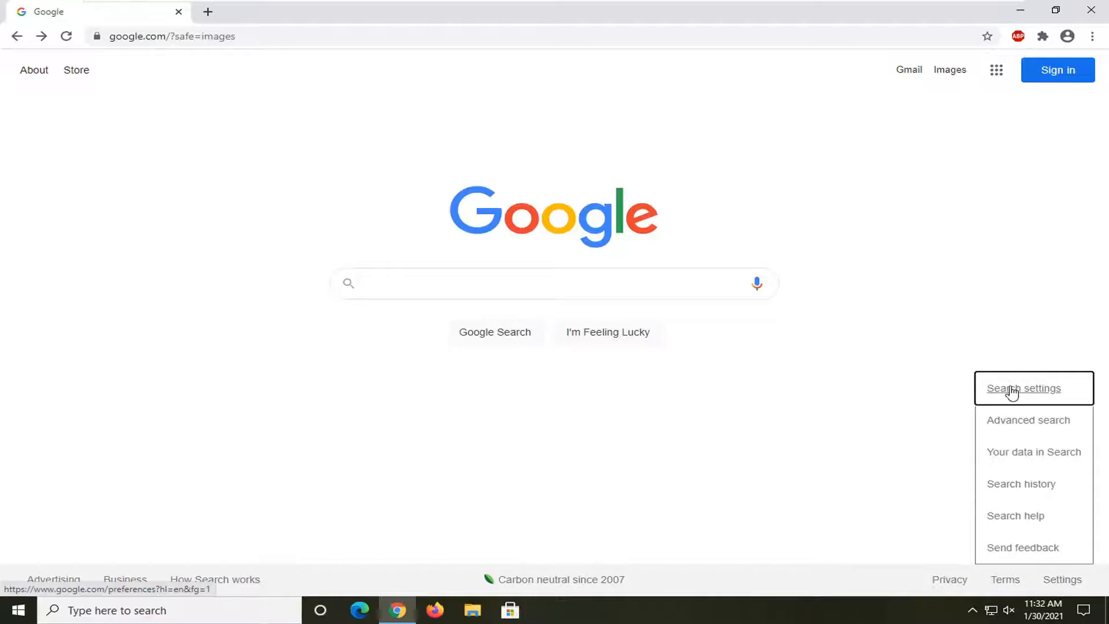
pyautogui.click(1023, 388)
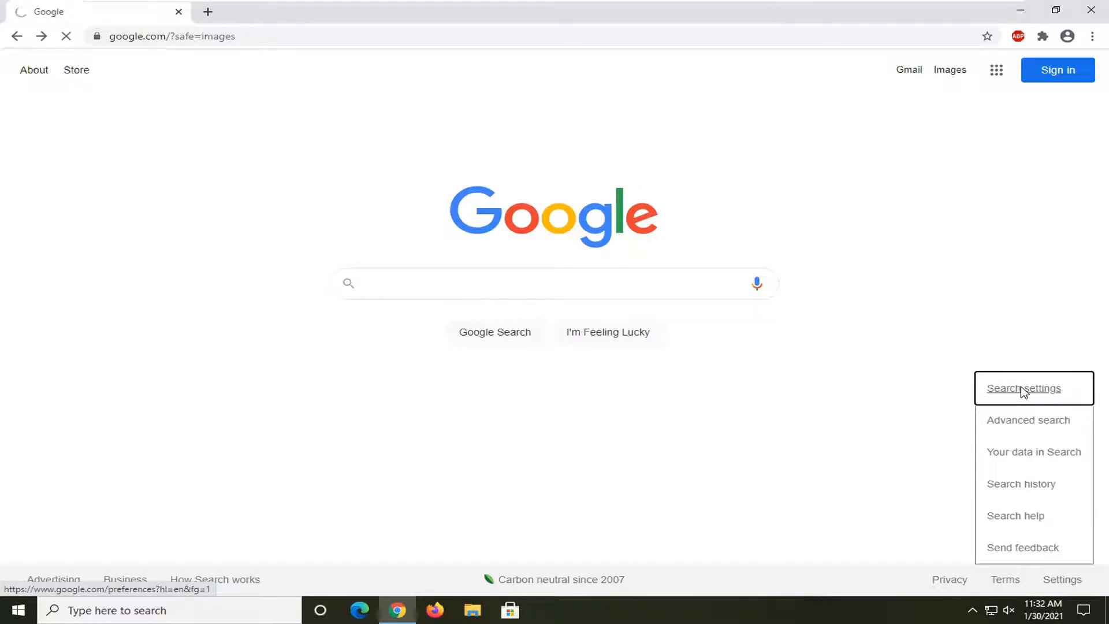
pyautogui.click(1024, 388)
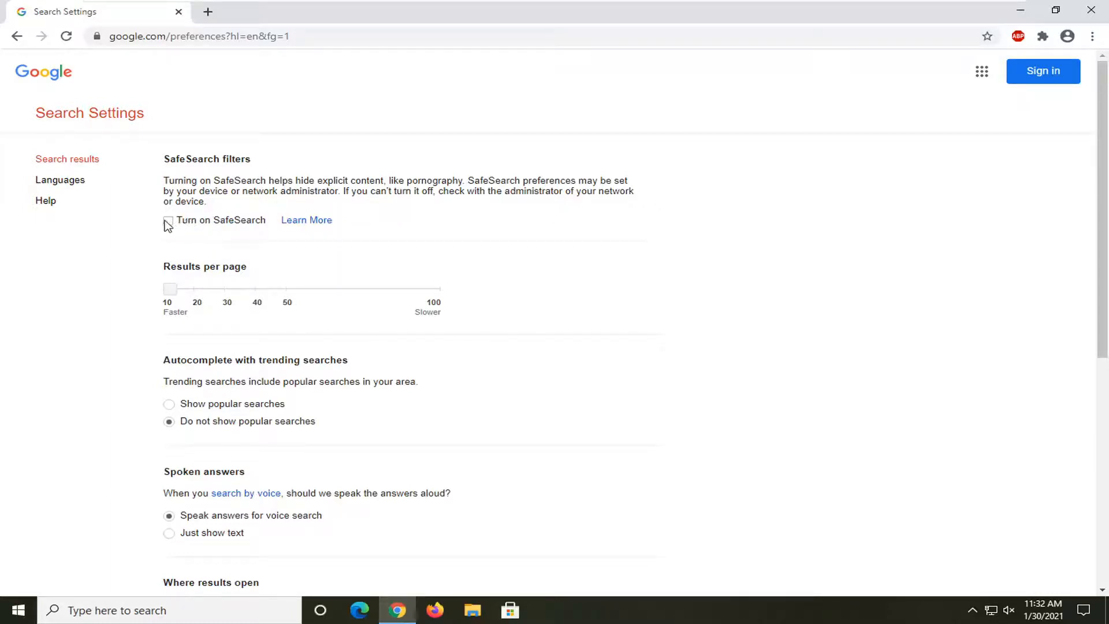
# - Tick 'Turn on SafeSearch' and stay on the settings page after previewing Learn More
pyautogui.click(169, 220)
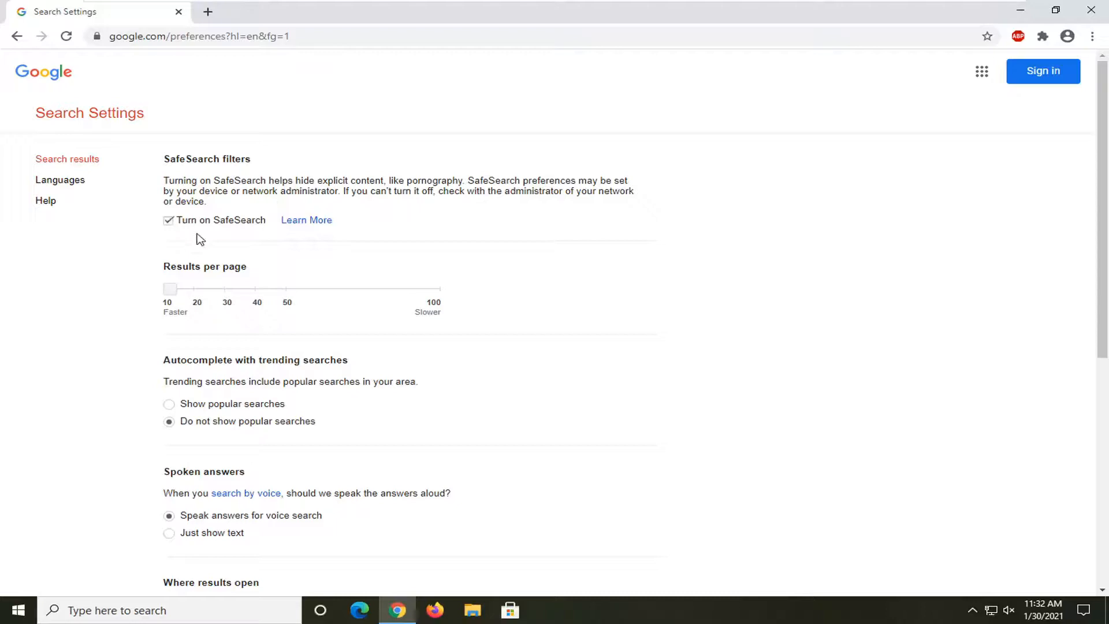
pyautogui.moveTo(324, 222)
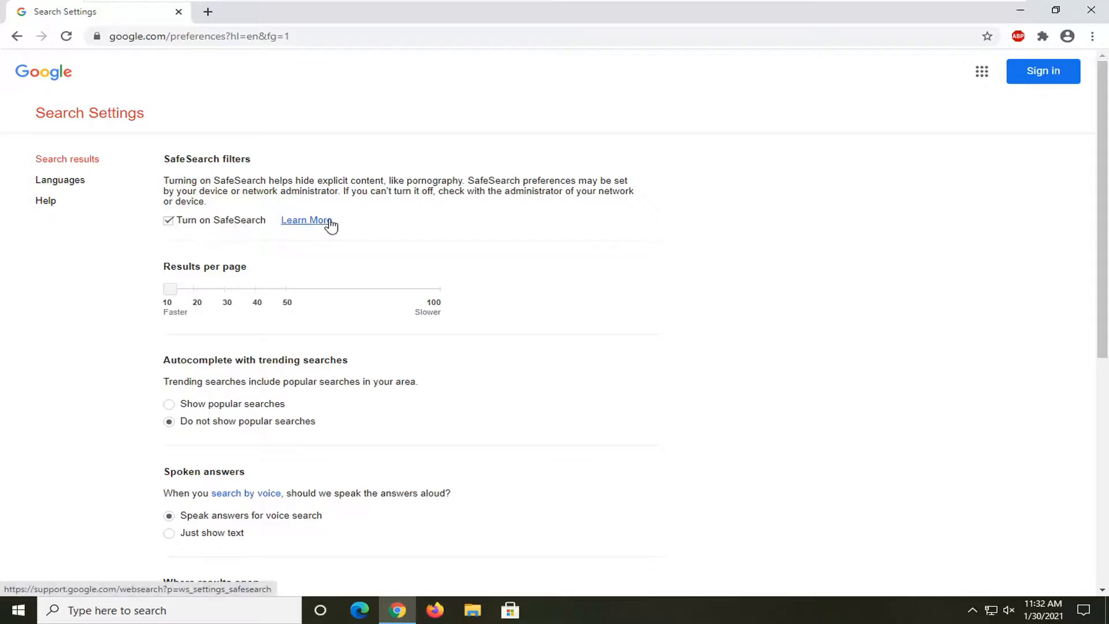
pyautogui.click(307, 220)
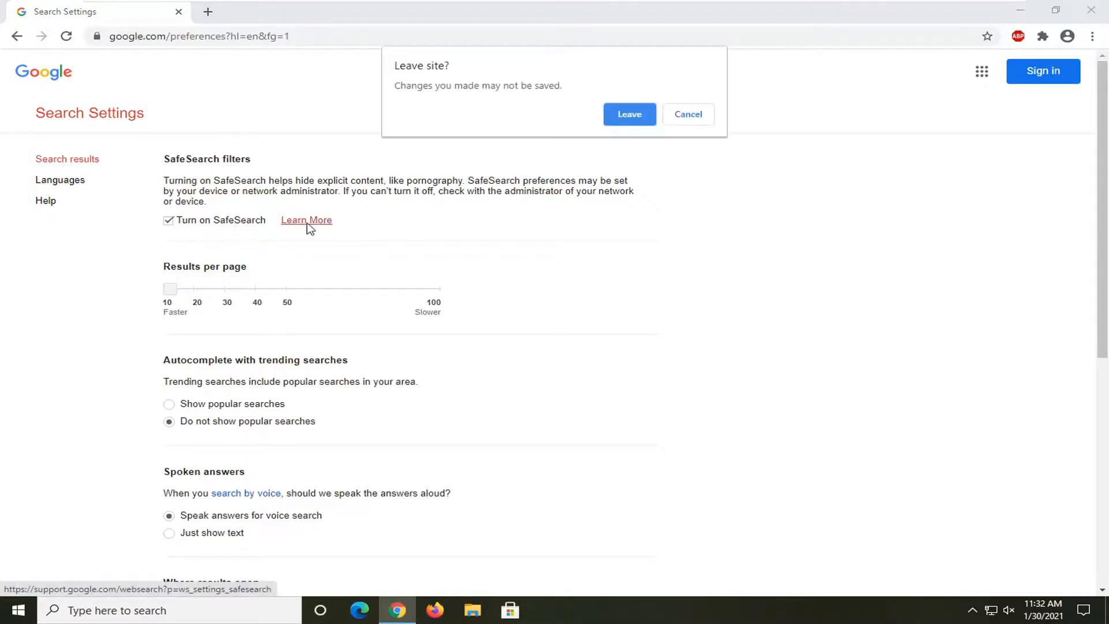
pyautogui.click(688, 114)
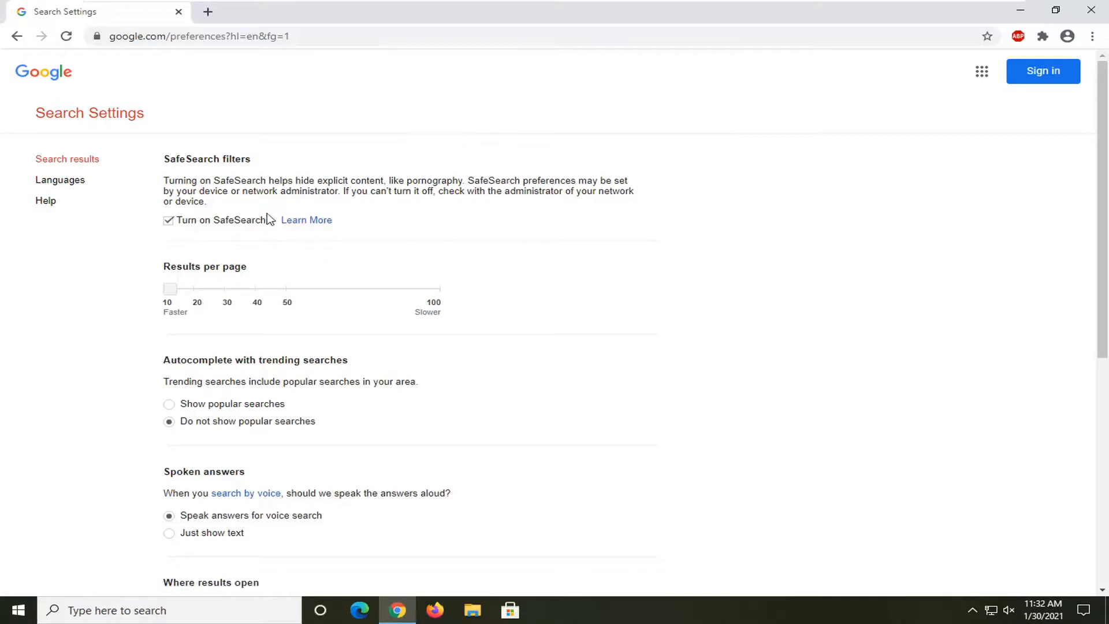
# - Save the SafeSearch preference and acknowledge the 'preferences have been saved' alert
pyautogui.scroll(-3)
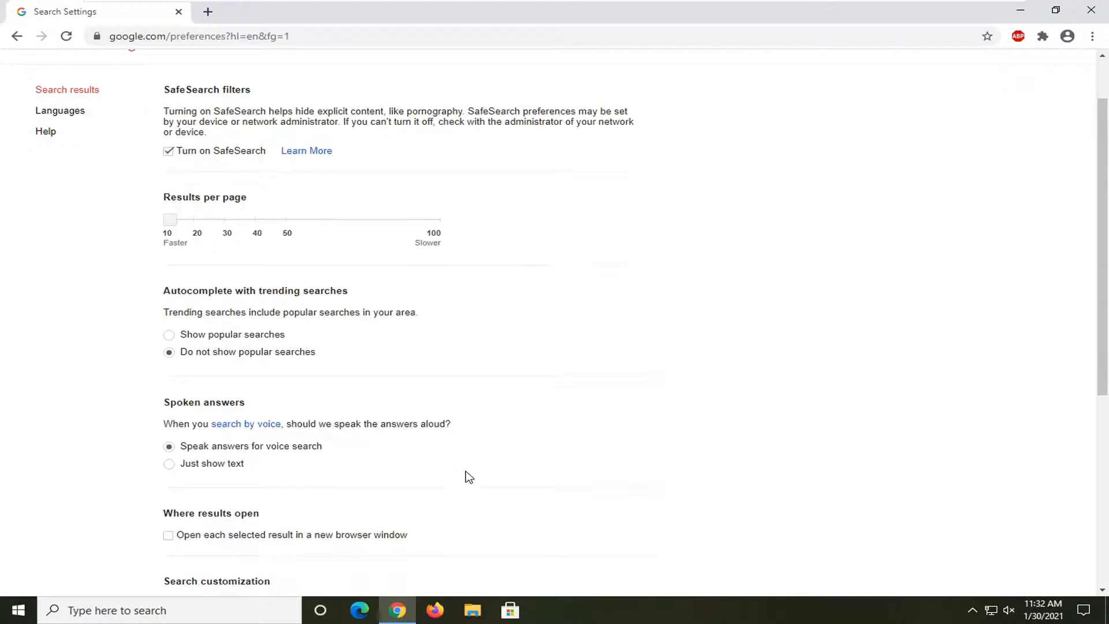
pyautogui.click(561, 439)
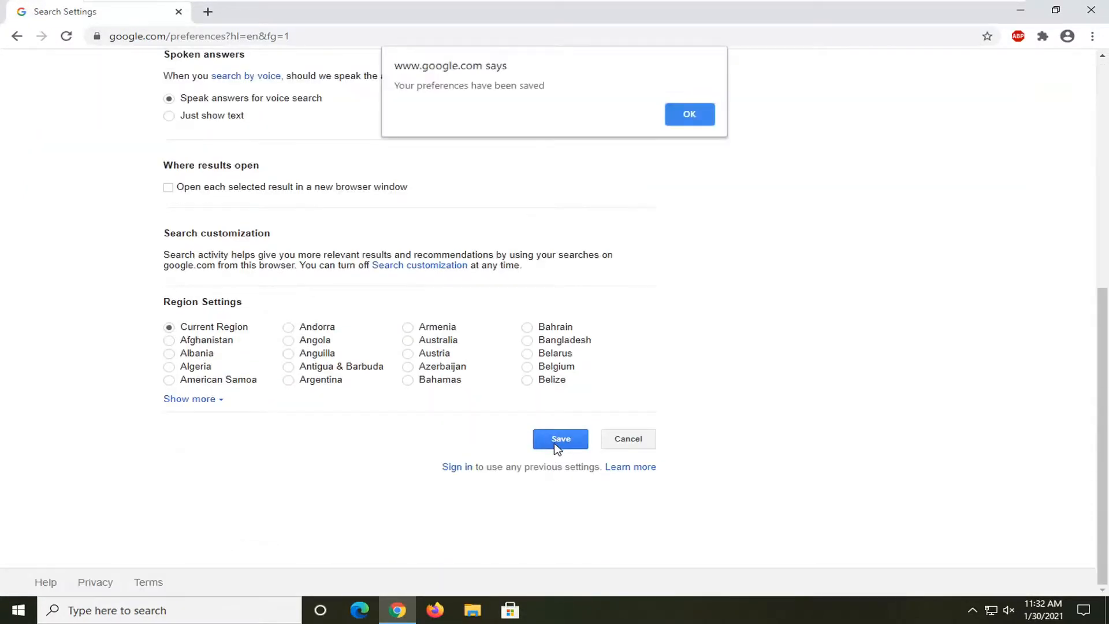
pyautogui.click(690, 114)
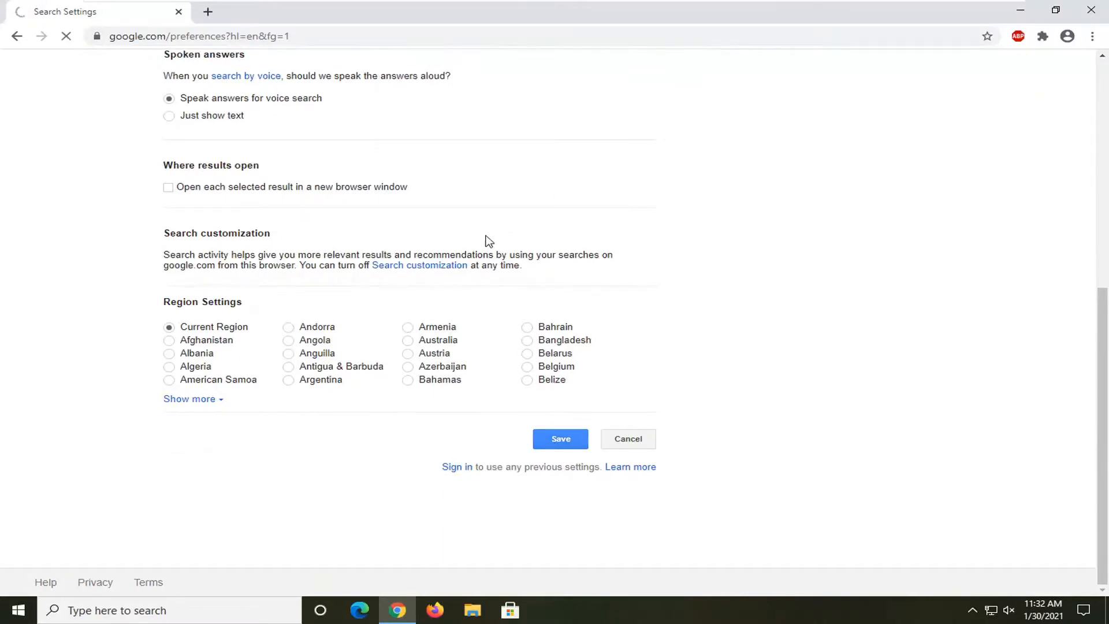